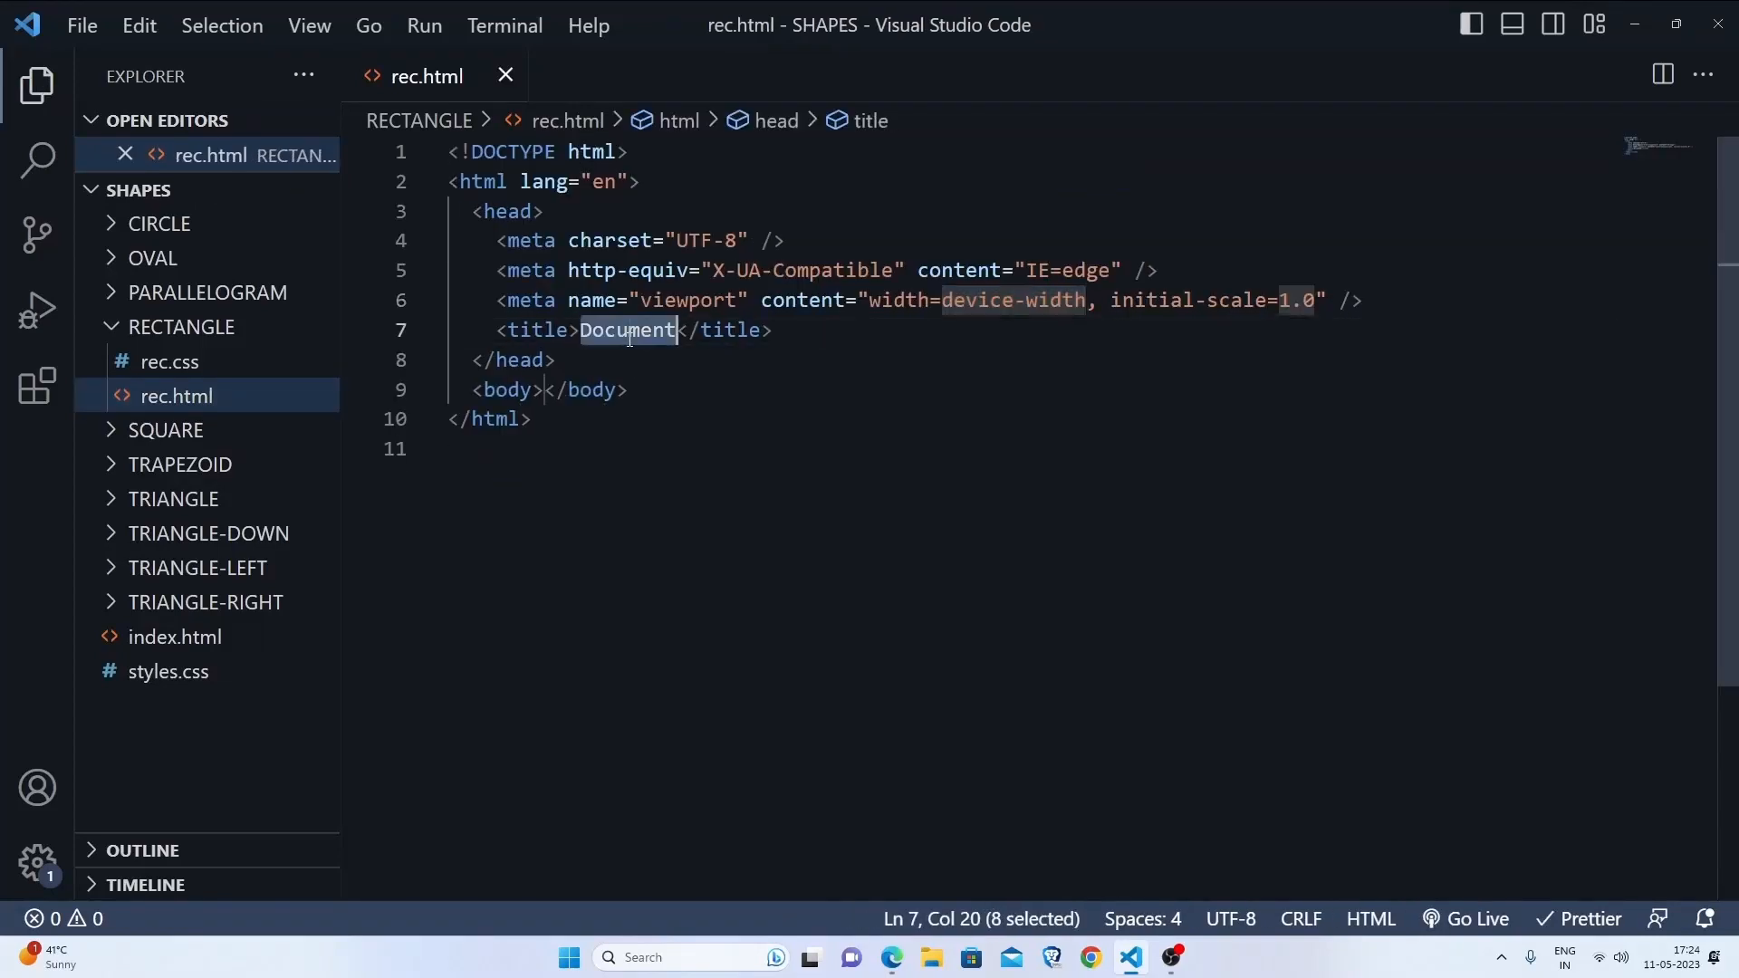
# Step: Title rec.html 'Rectangle Shape', add a stylesheet link to rec.css, and save
pyautogui.write('Rect')
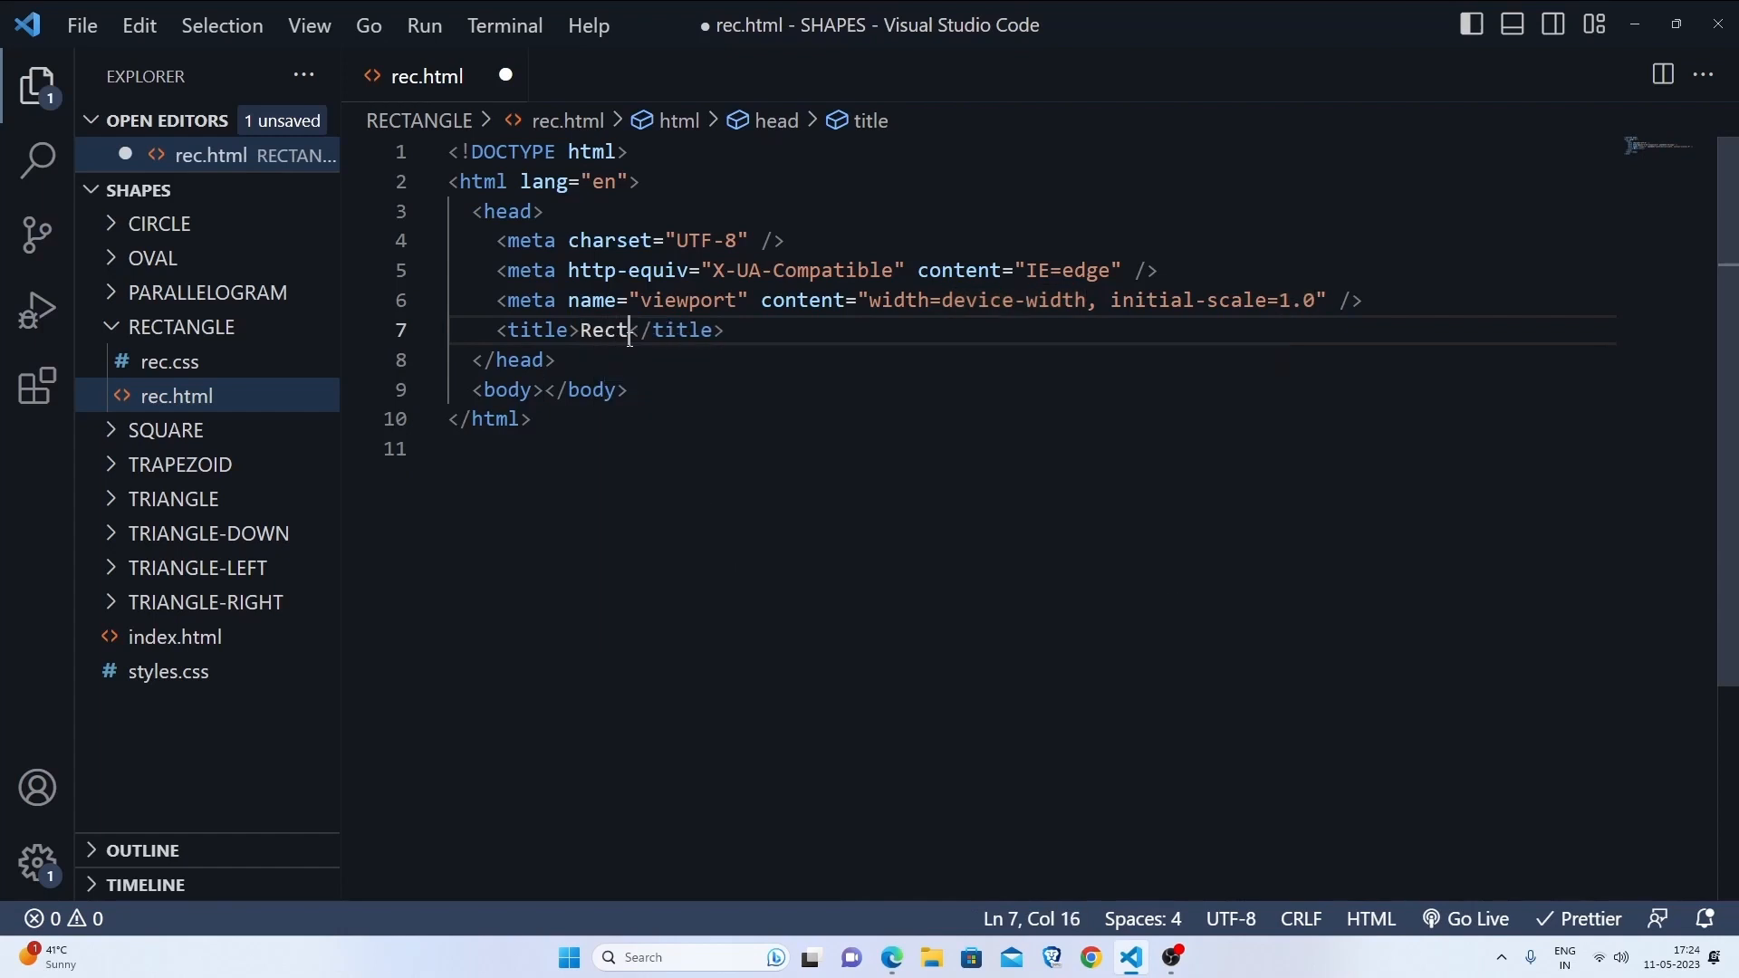
pyautogui.write('angle Shape')
pyautogui.write('<link rel="stylesheet" href="">')
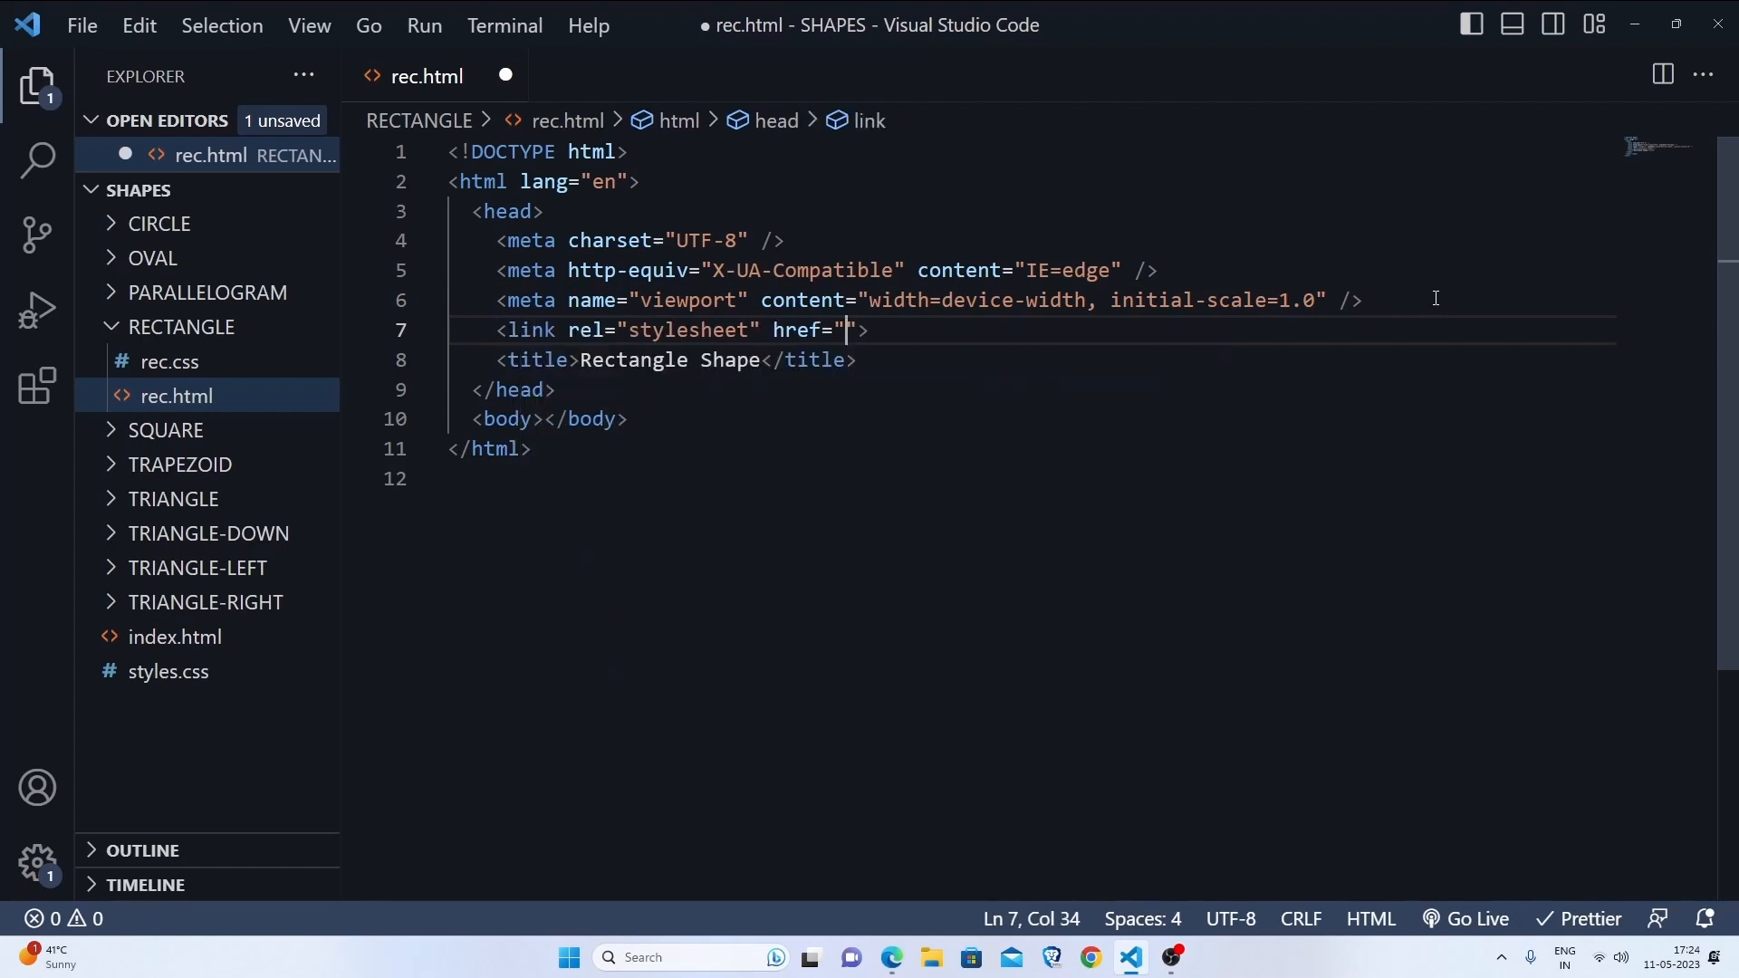
pyautogui.write('rec.css')
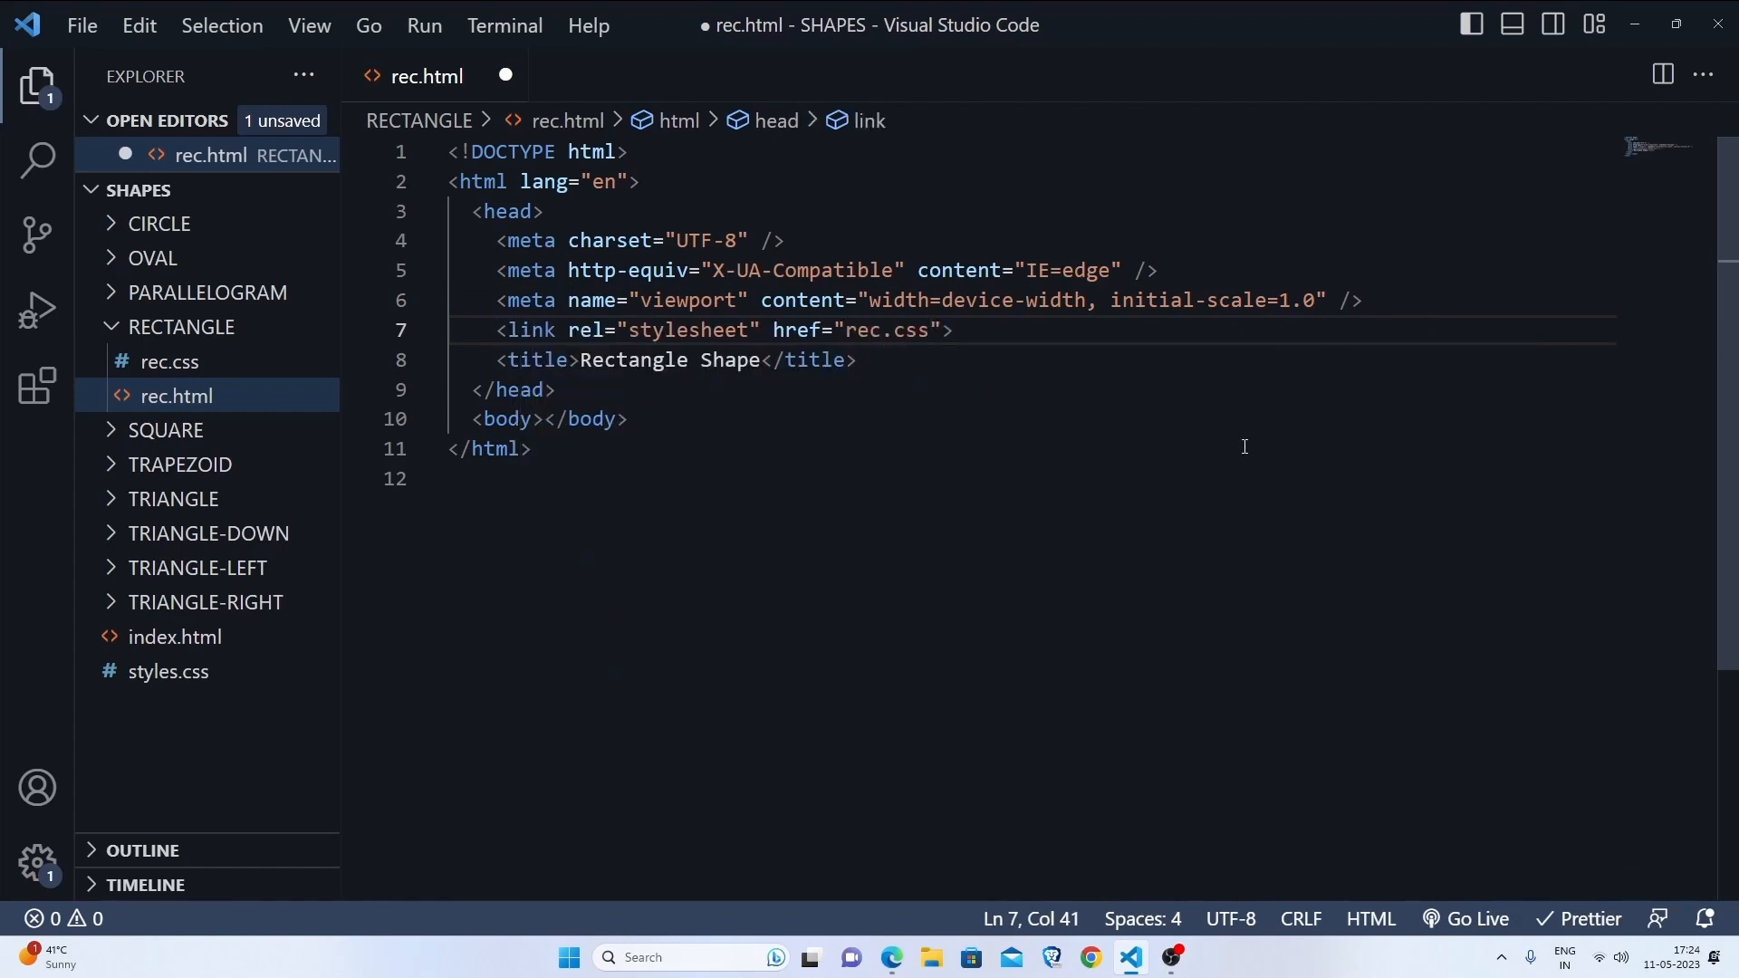
pyautogui.press('ctrl+s')
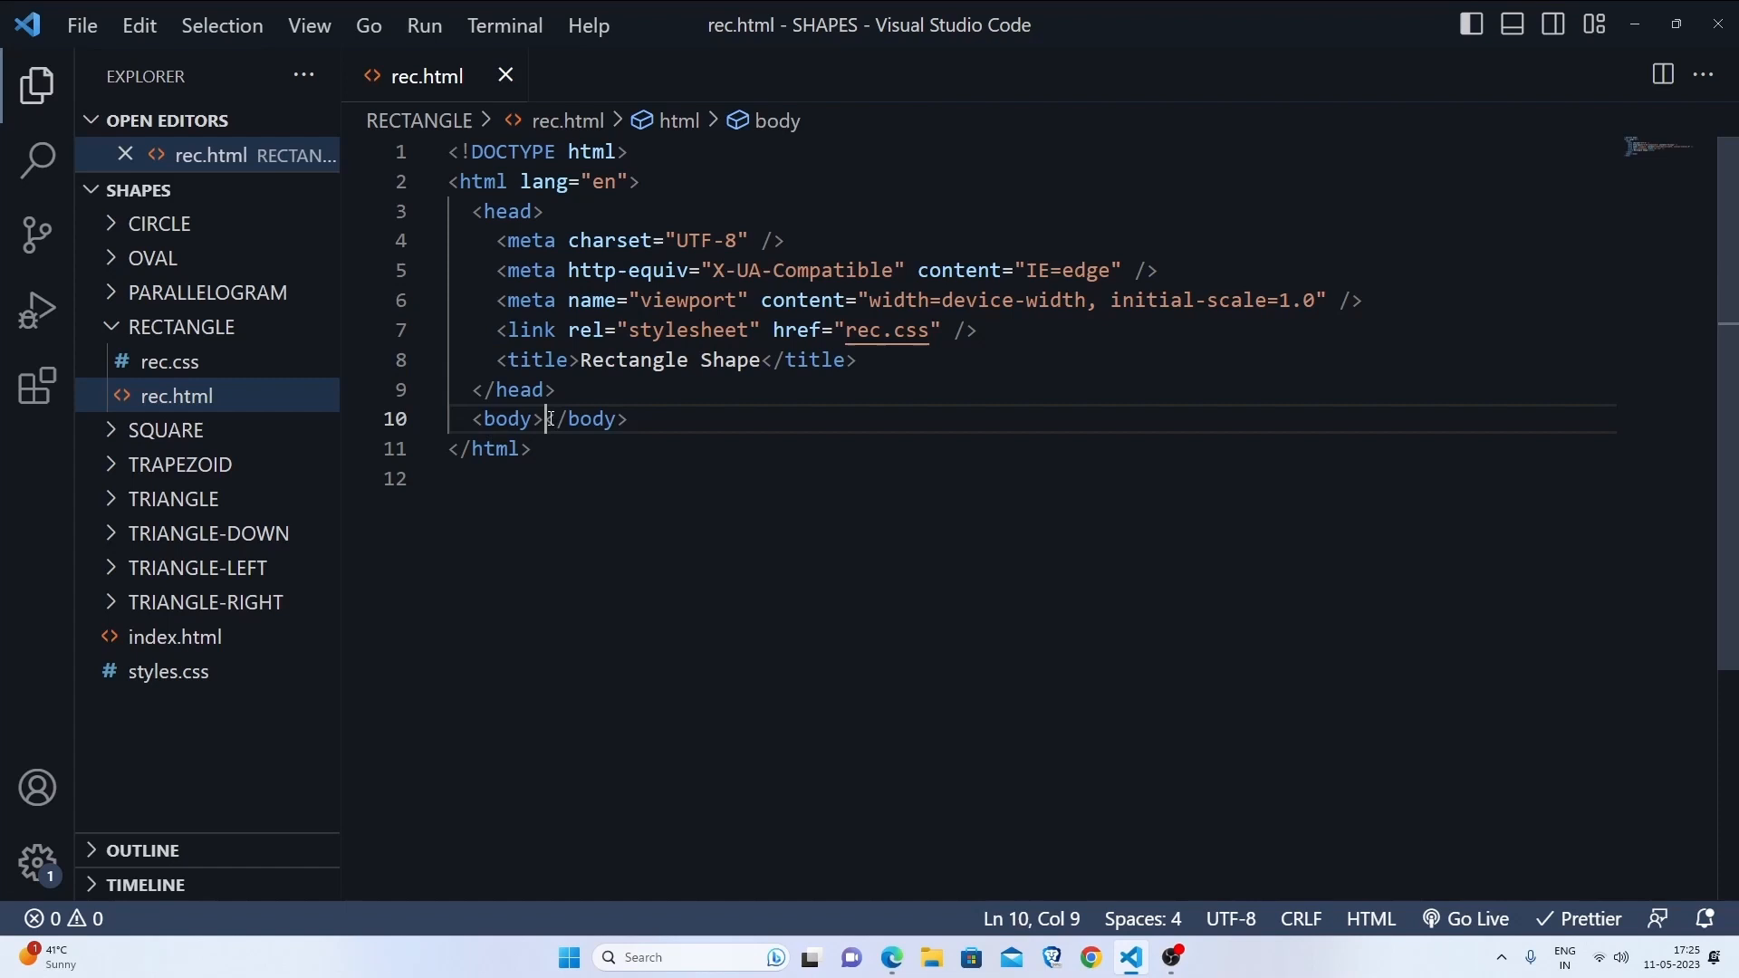
# Step: Expand the Emmet abbreviation .rect into a div in the body of rec.html
pyautogui.write('.rect')
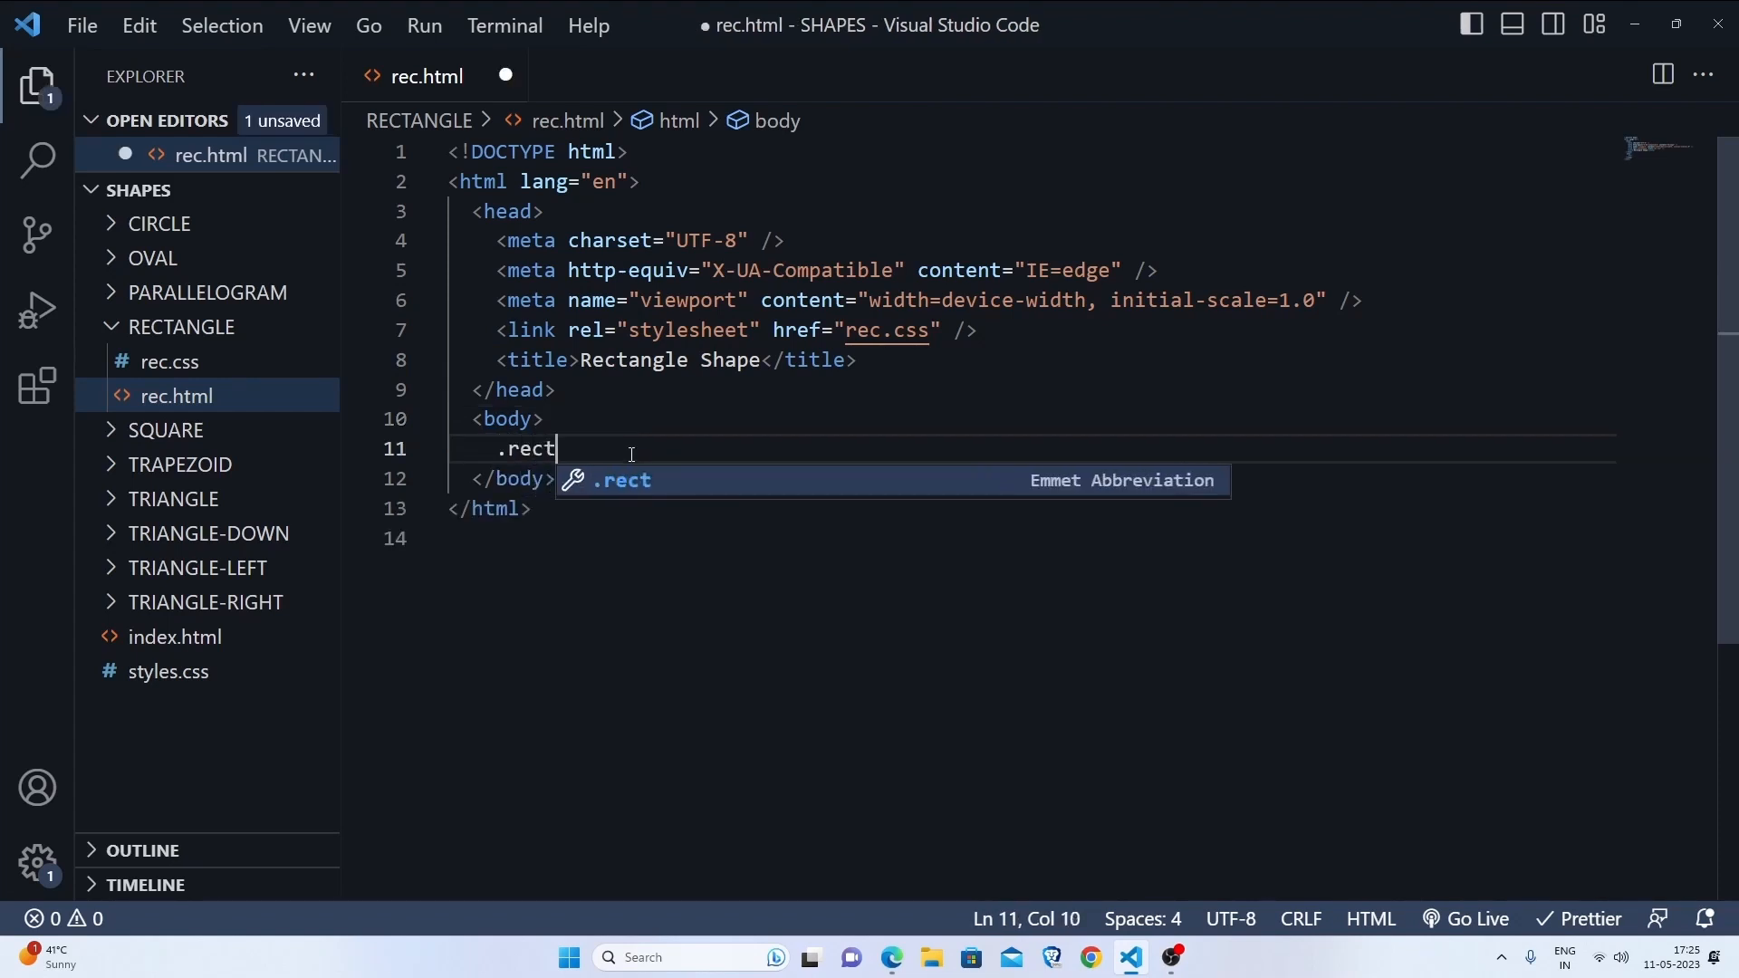
pyautogui.press('Tab')
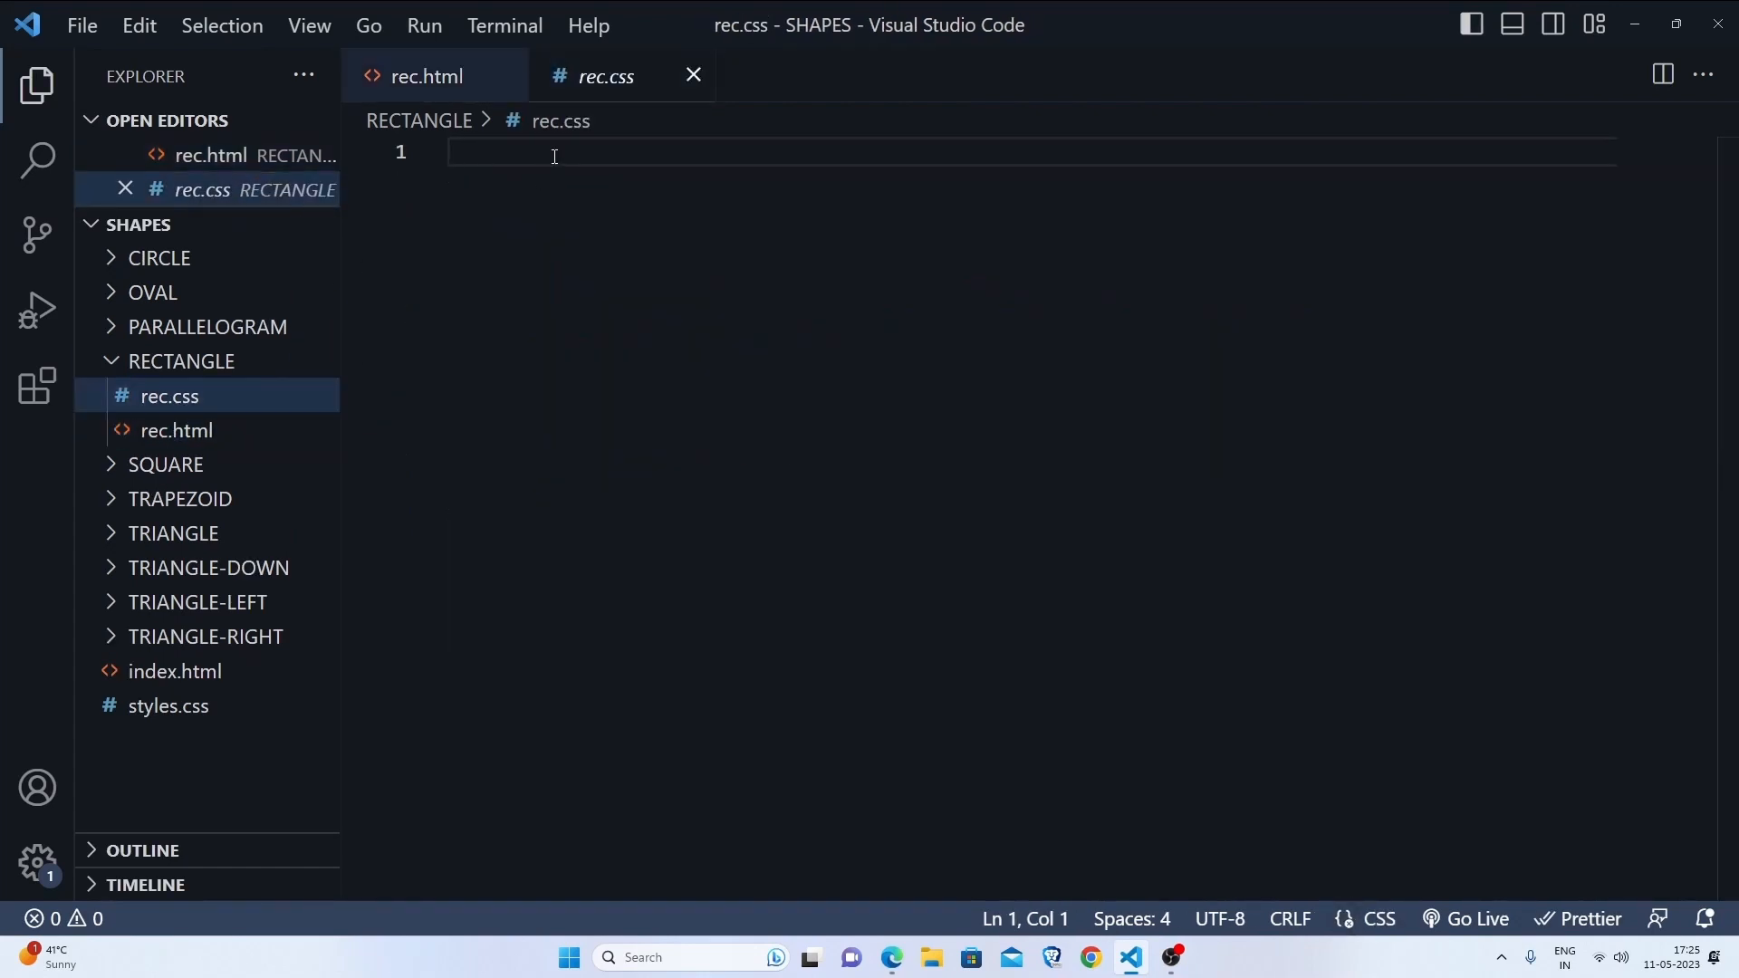
# Step: Write a .rectangle rule in rec.css with width, height 200px and background-color
pyautogui.write('.recctang')
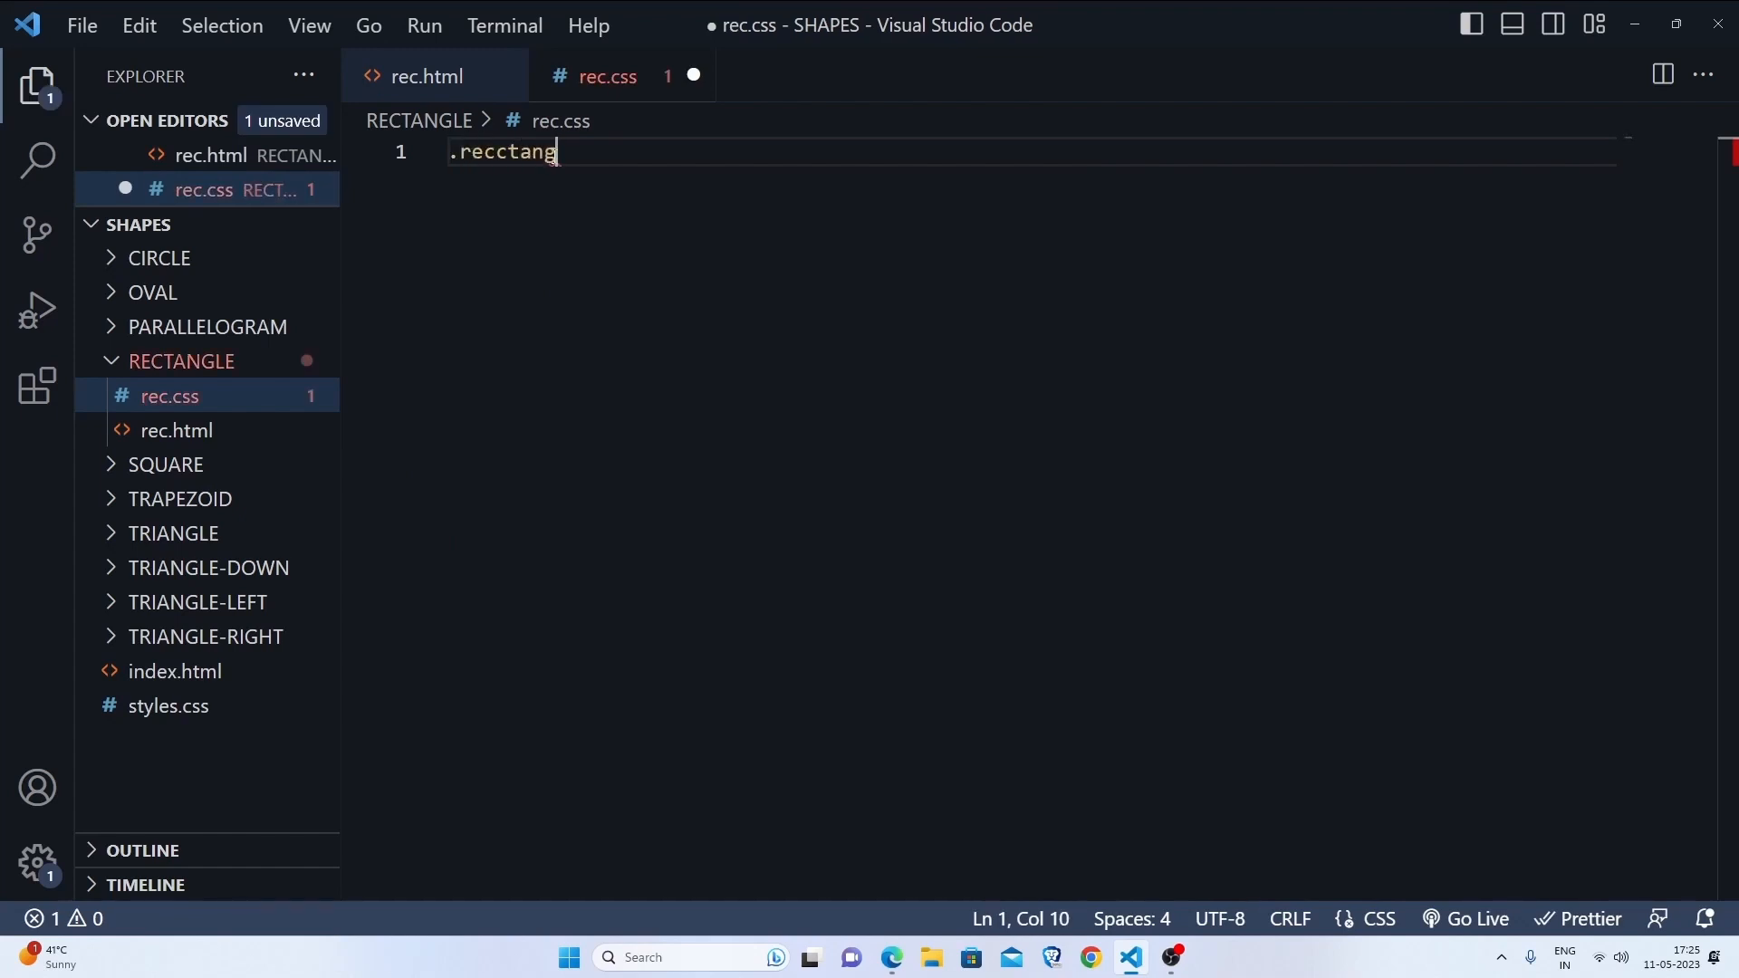
pyautogui.write('le{')
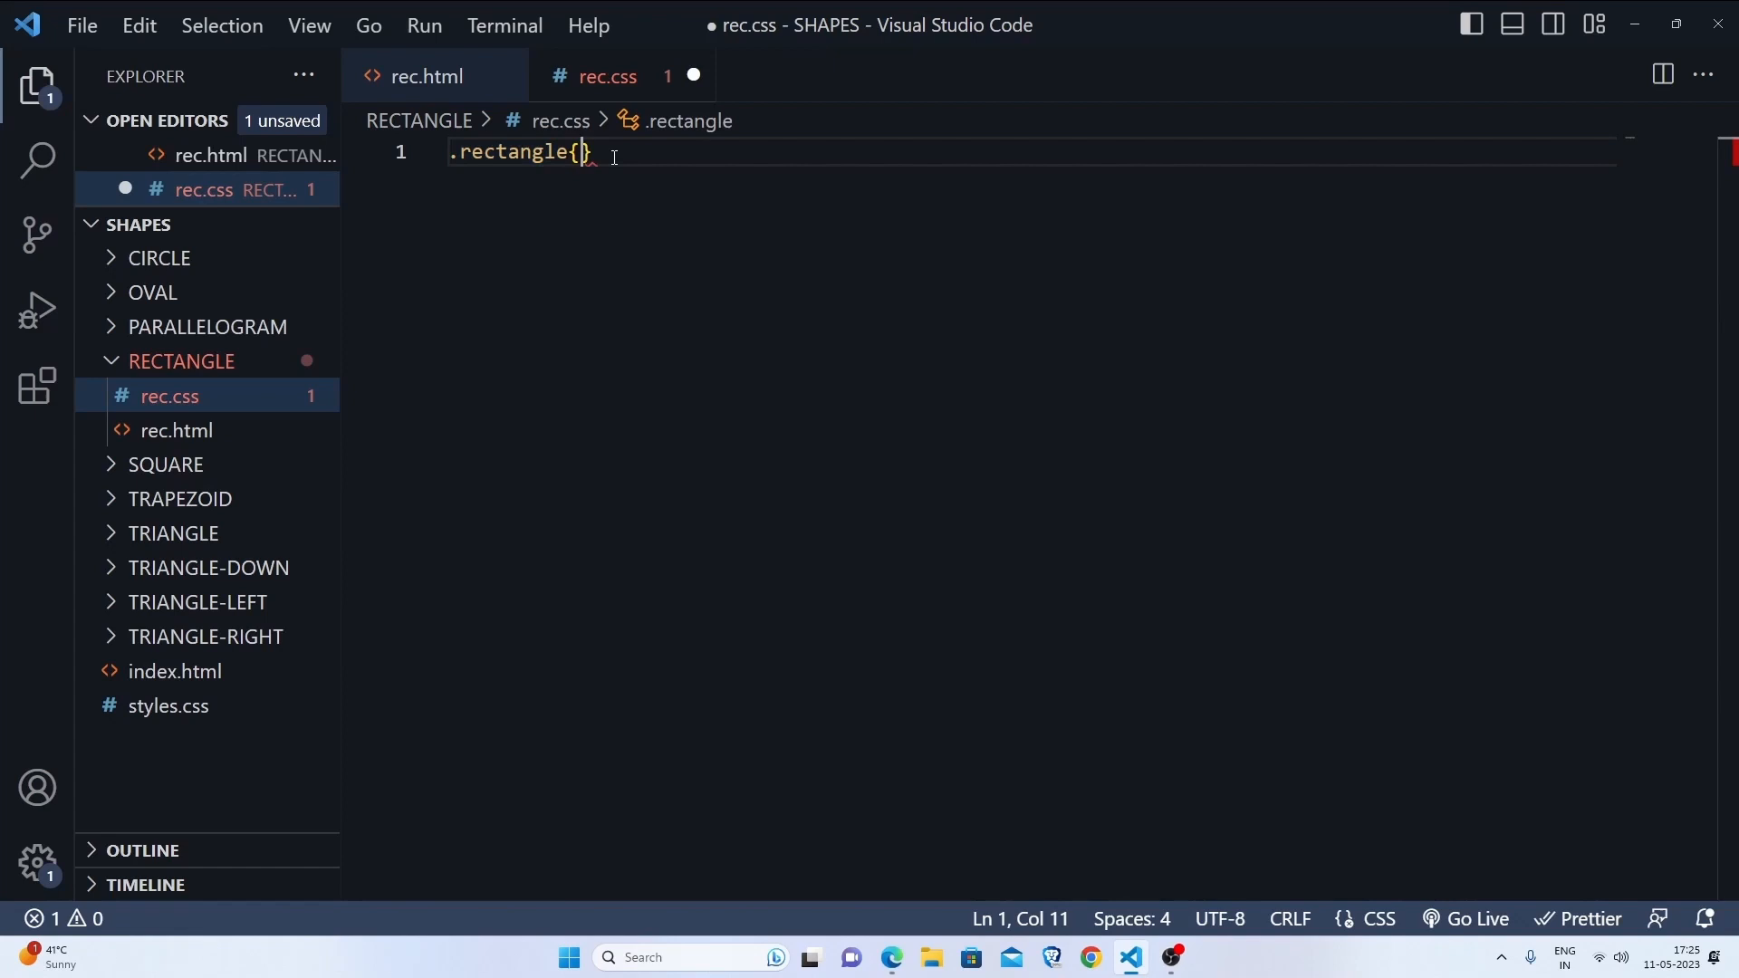
pyautogui.write('width: 200px;')
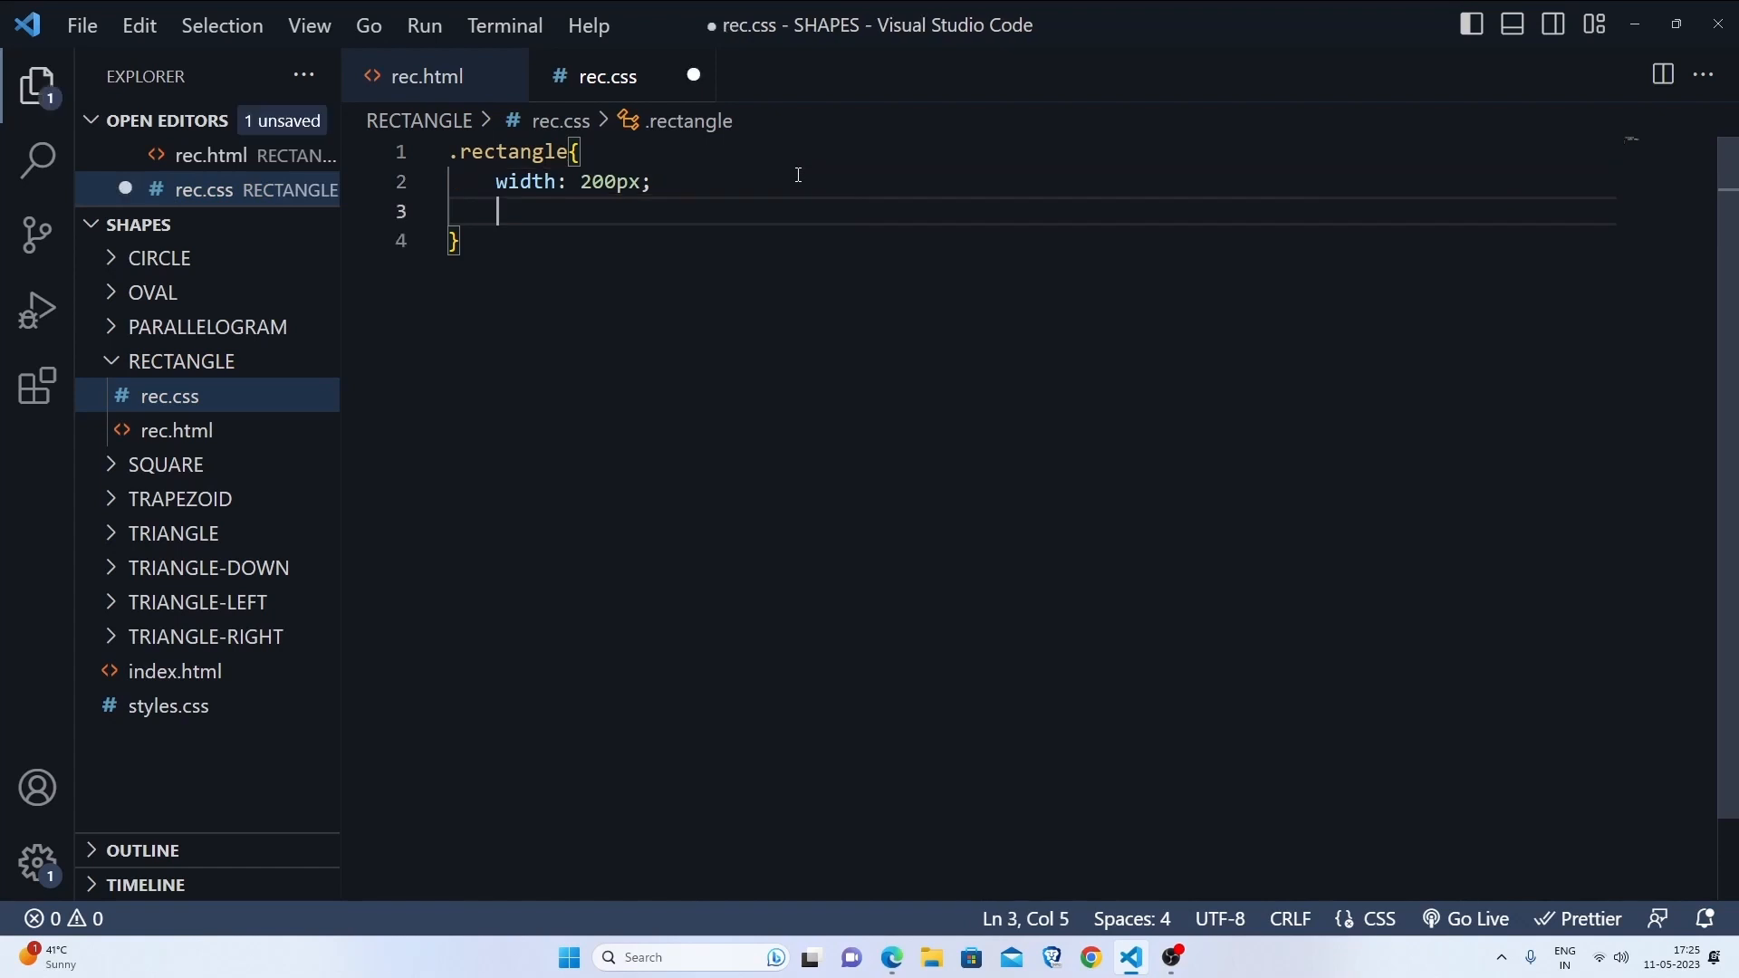
pyautogui.write('height: 200;')
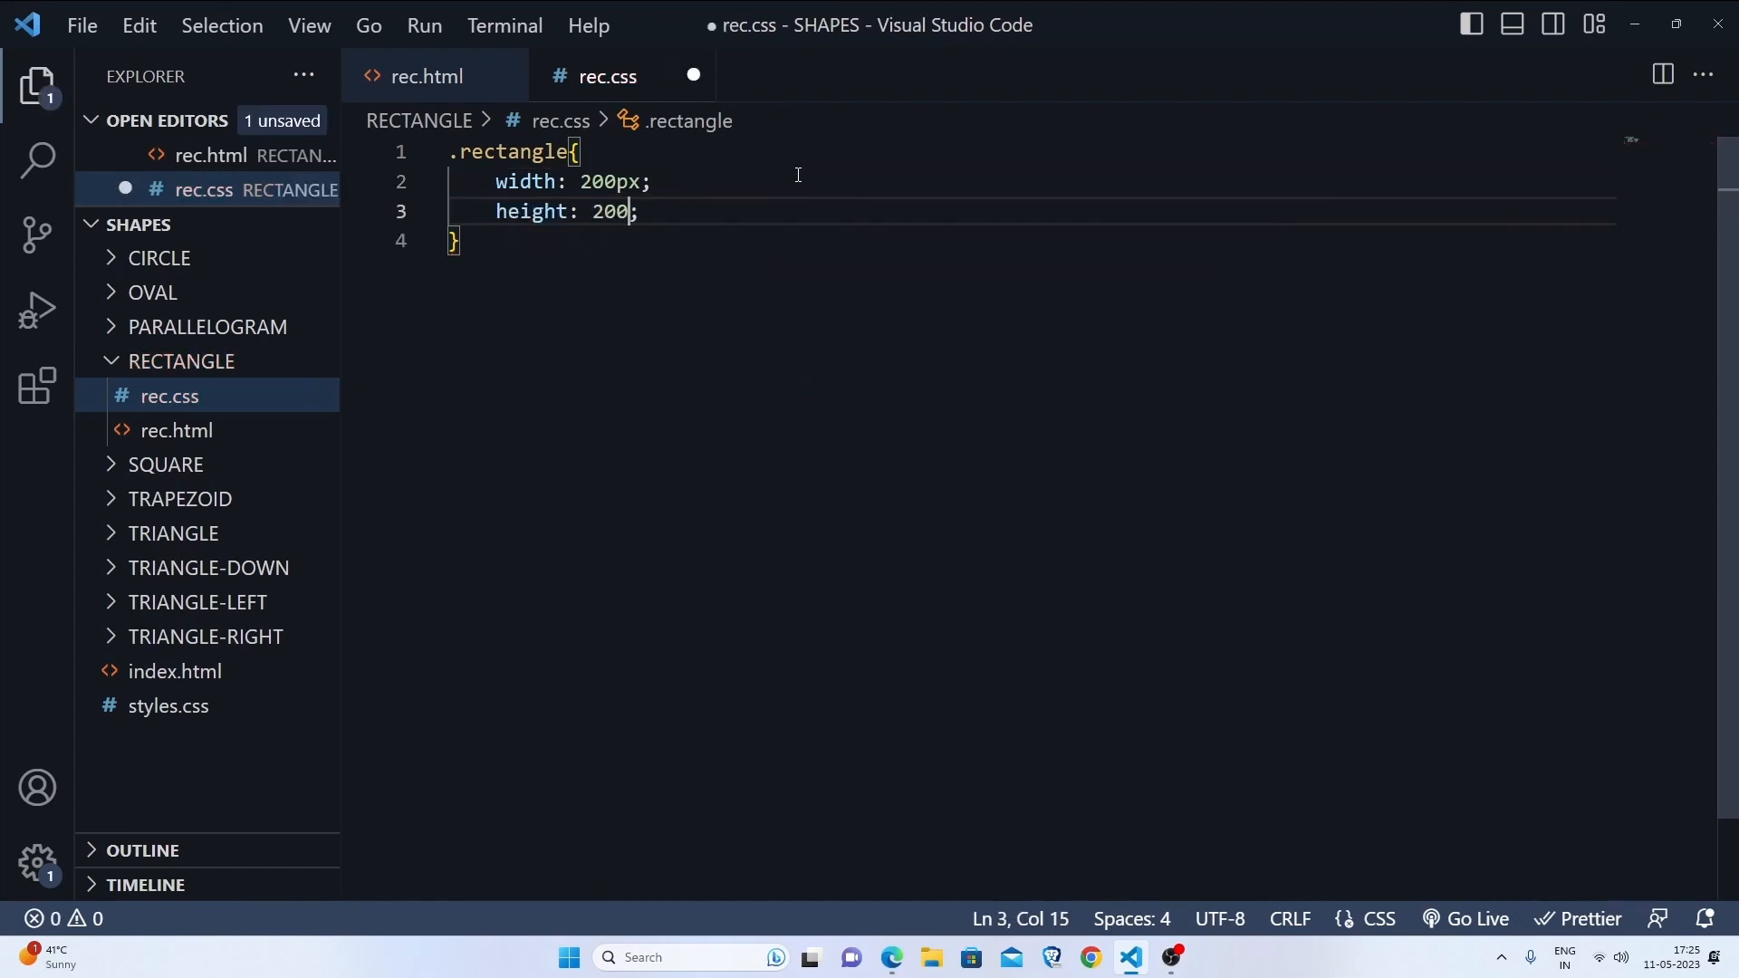
pyautogui.write('px')
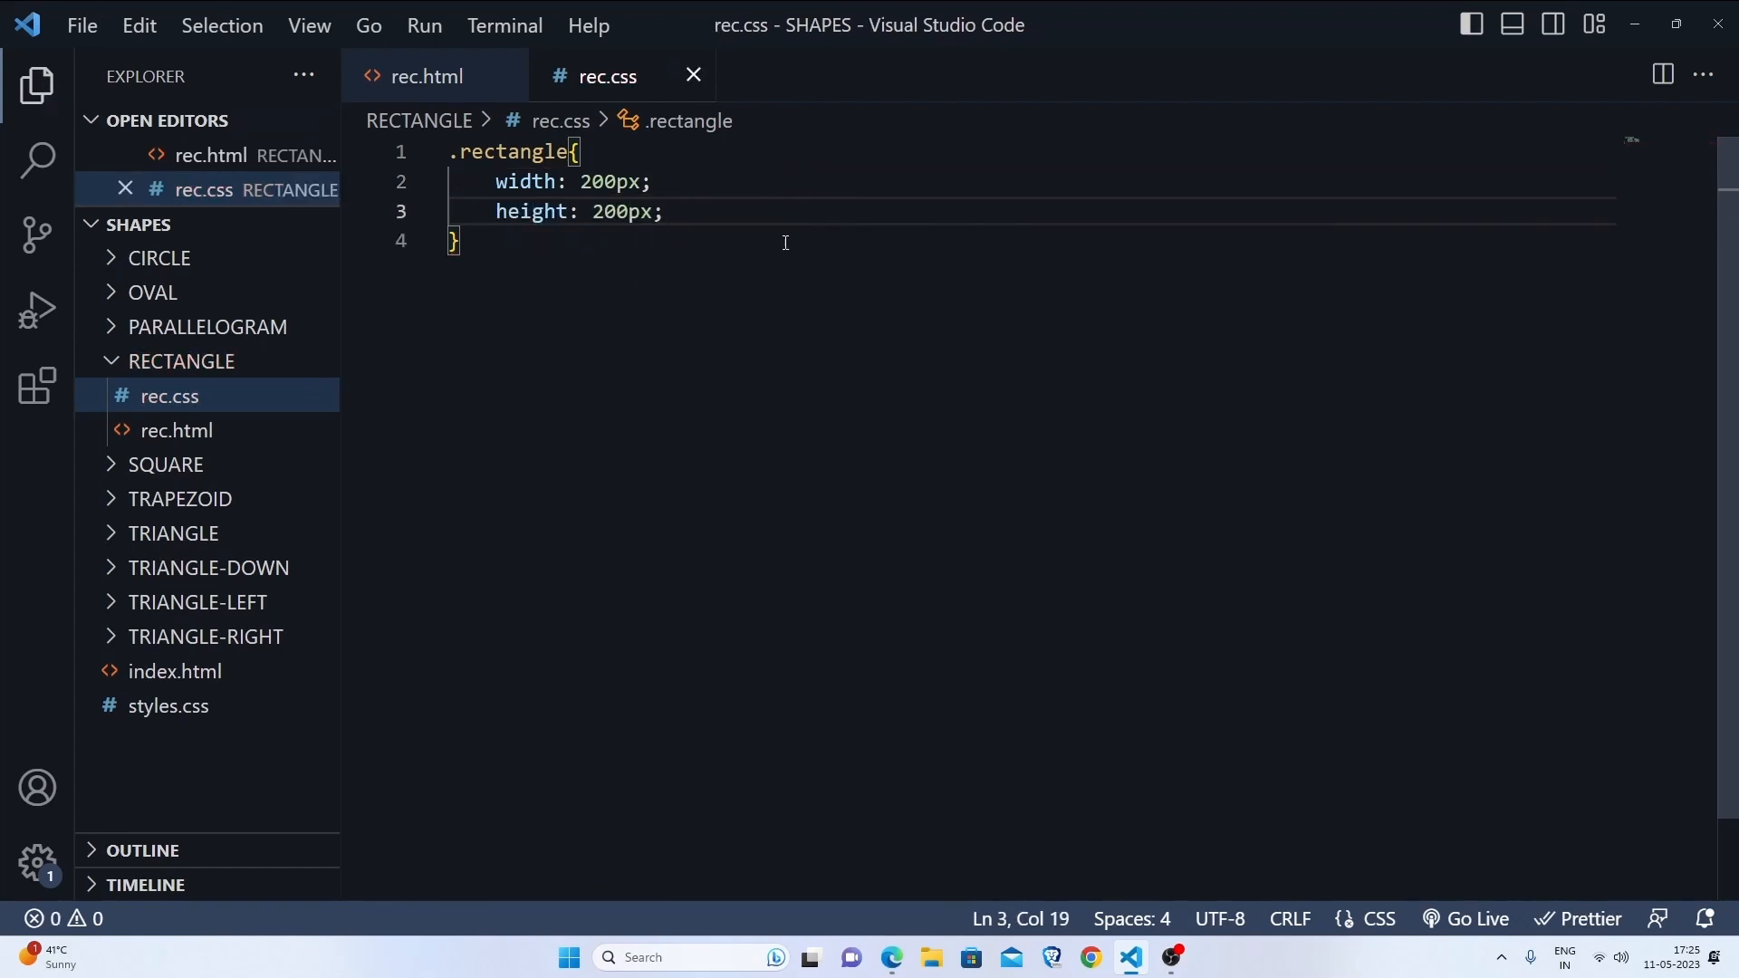
pyautogui.write('background-color: blue;')
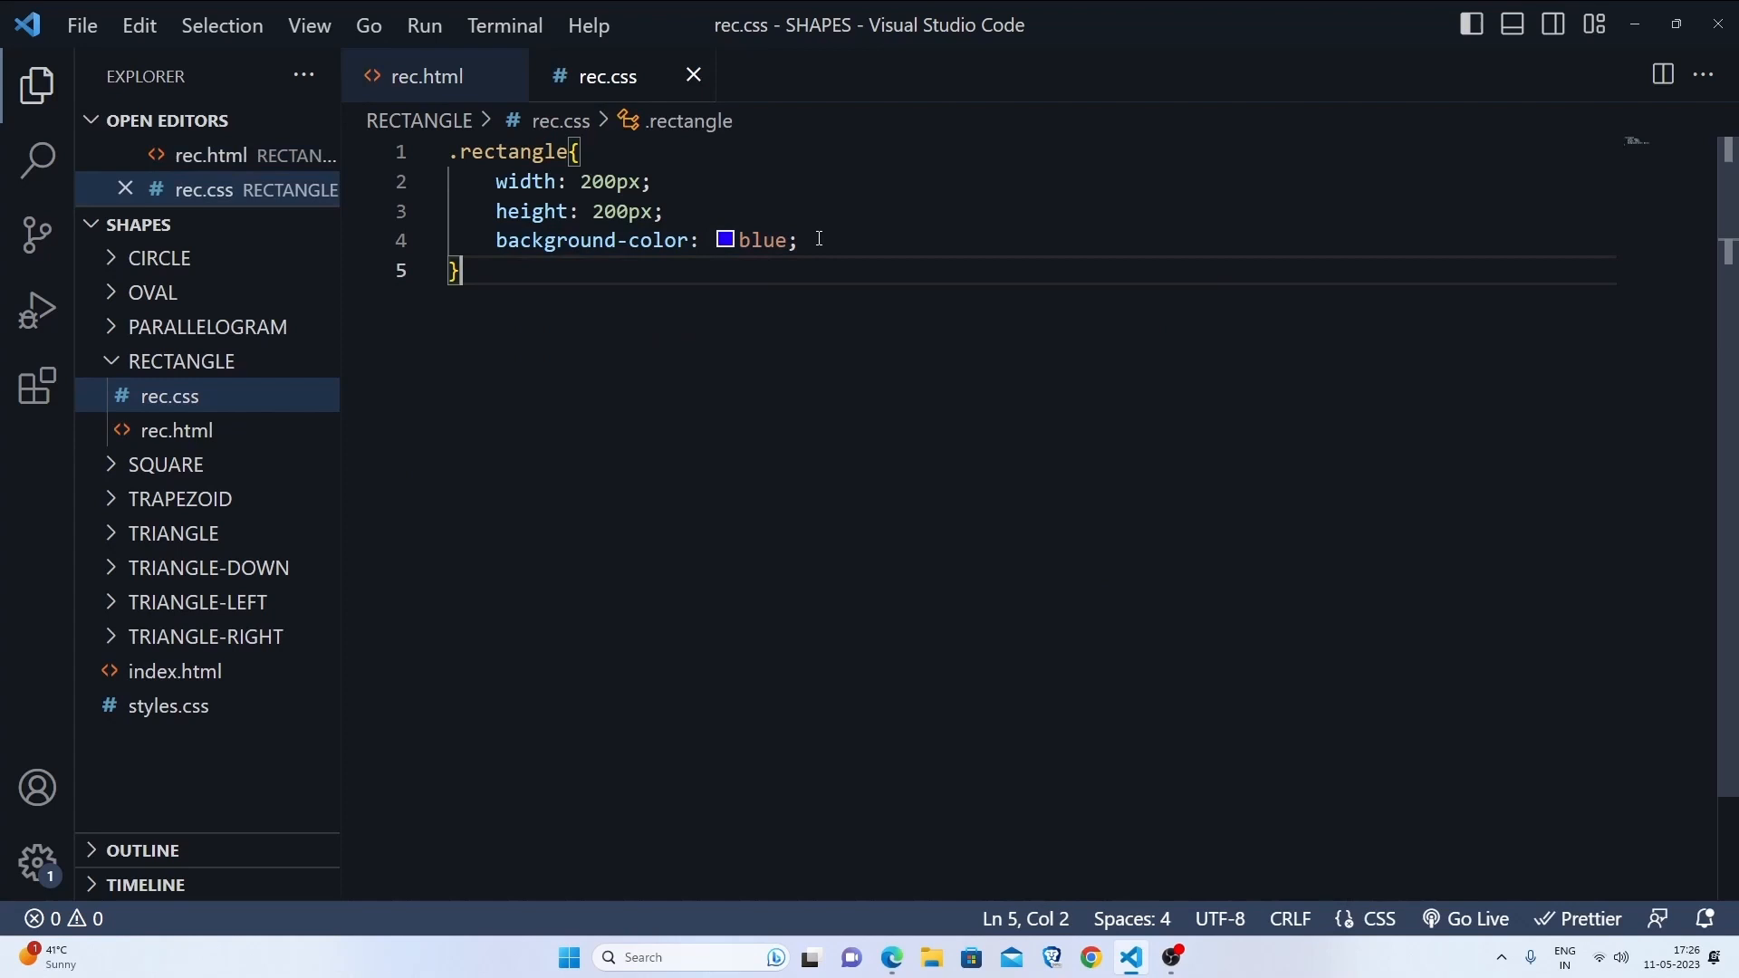
pyautogui.moveTo(327, 434)
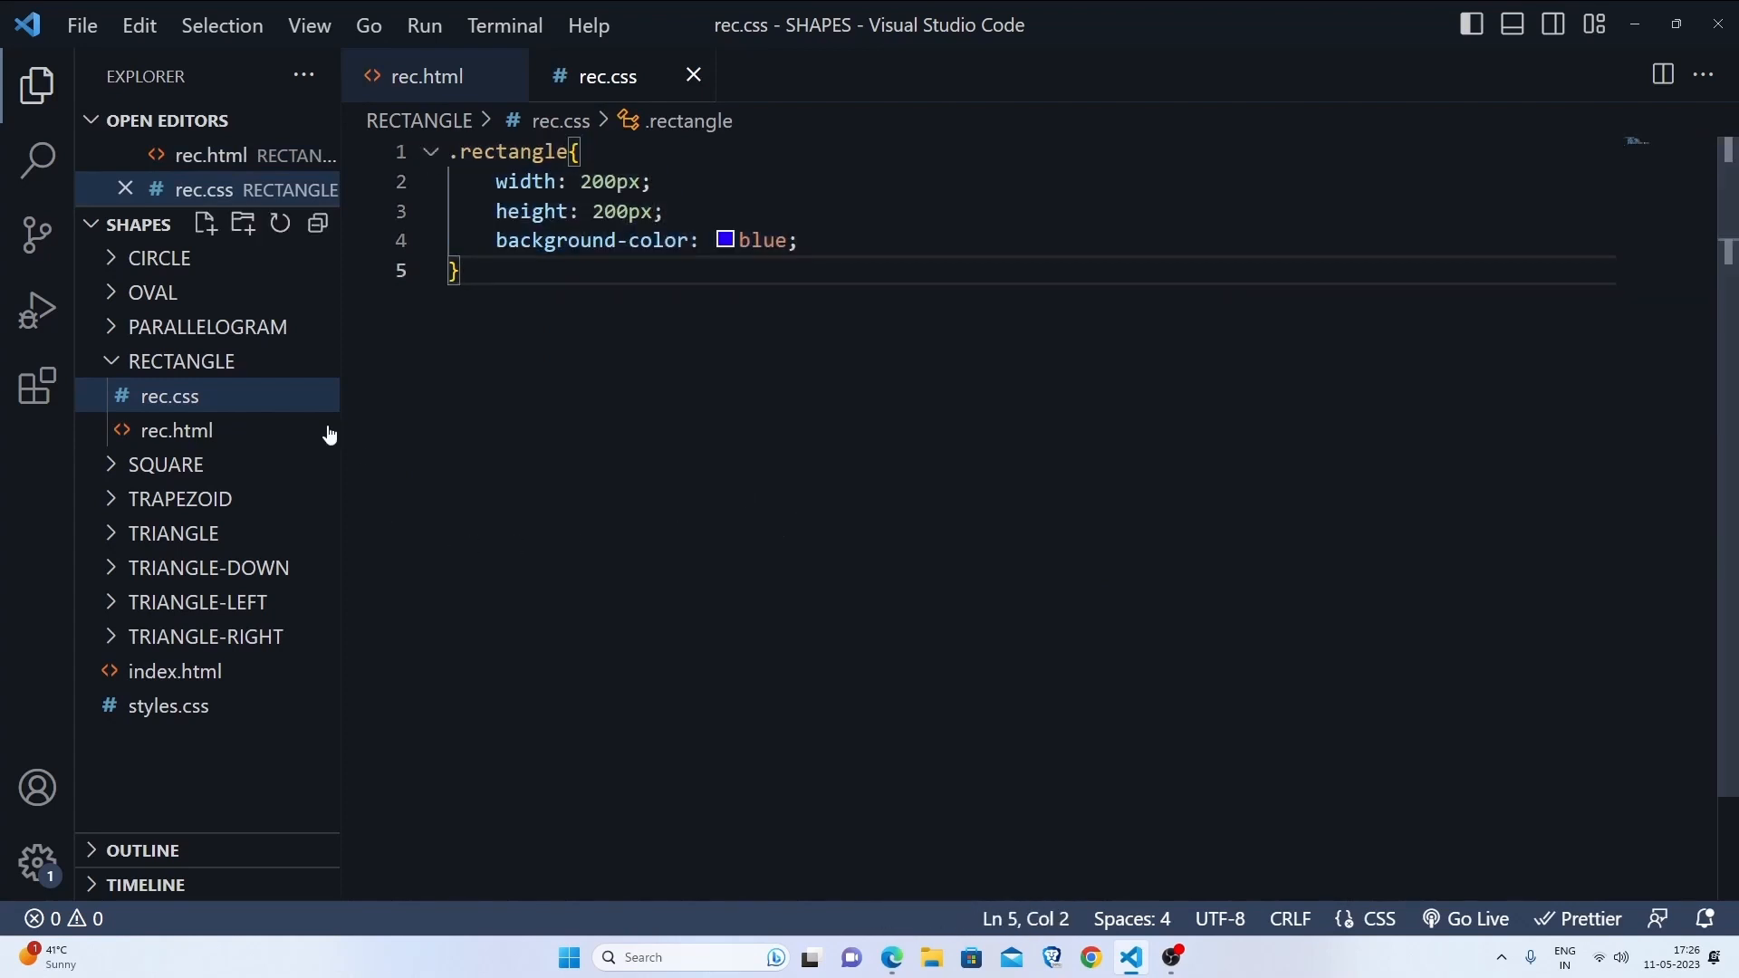
# Step: Switch back to rec.html and start the Go Live server
pyautogui.click(427, 75)
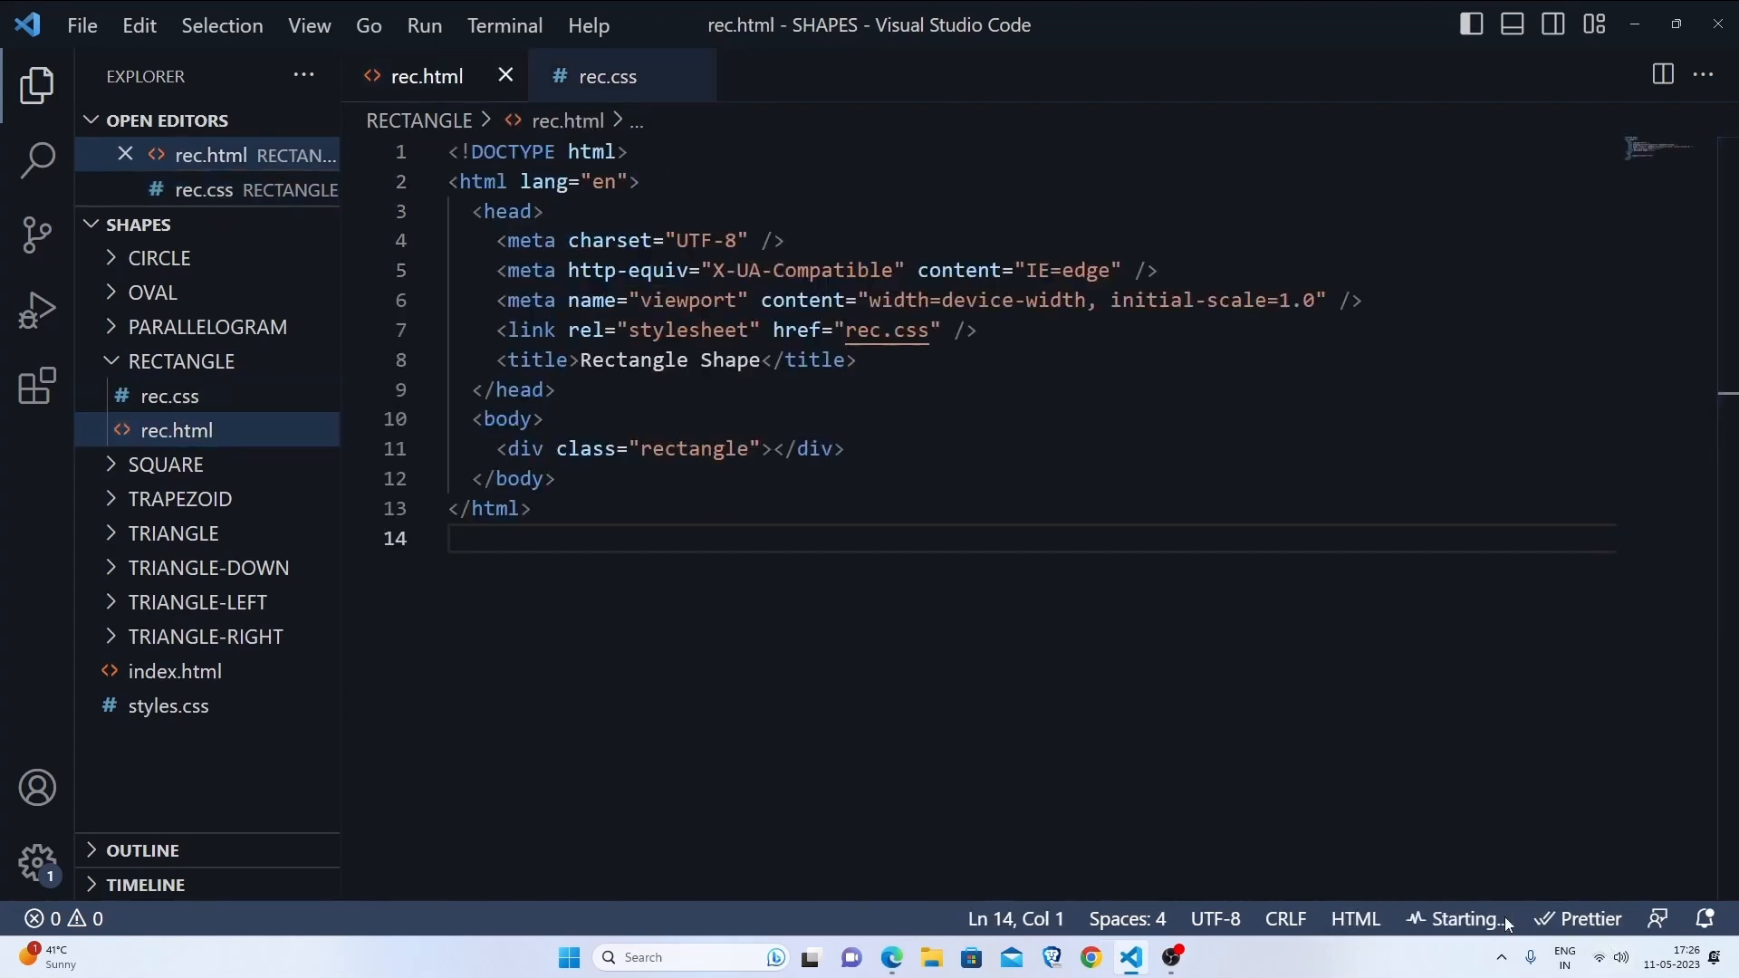
pyautogui.click(607, 75)
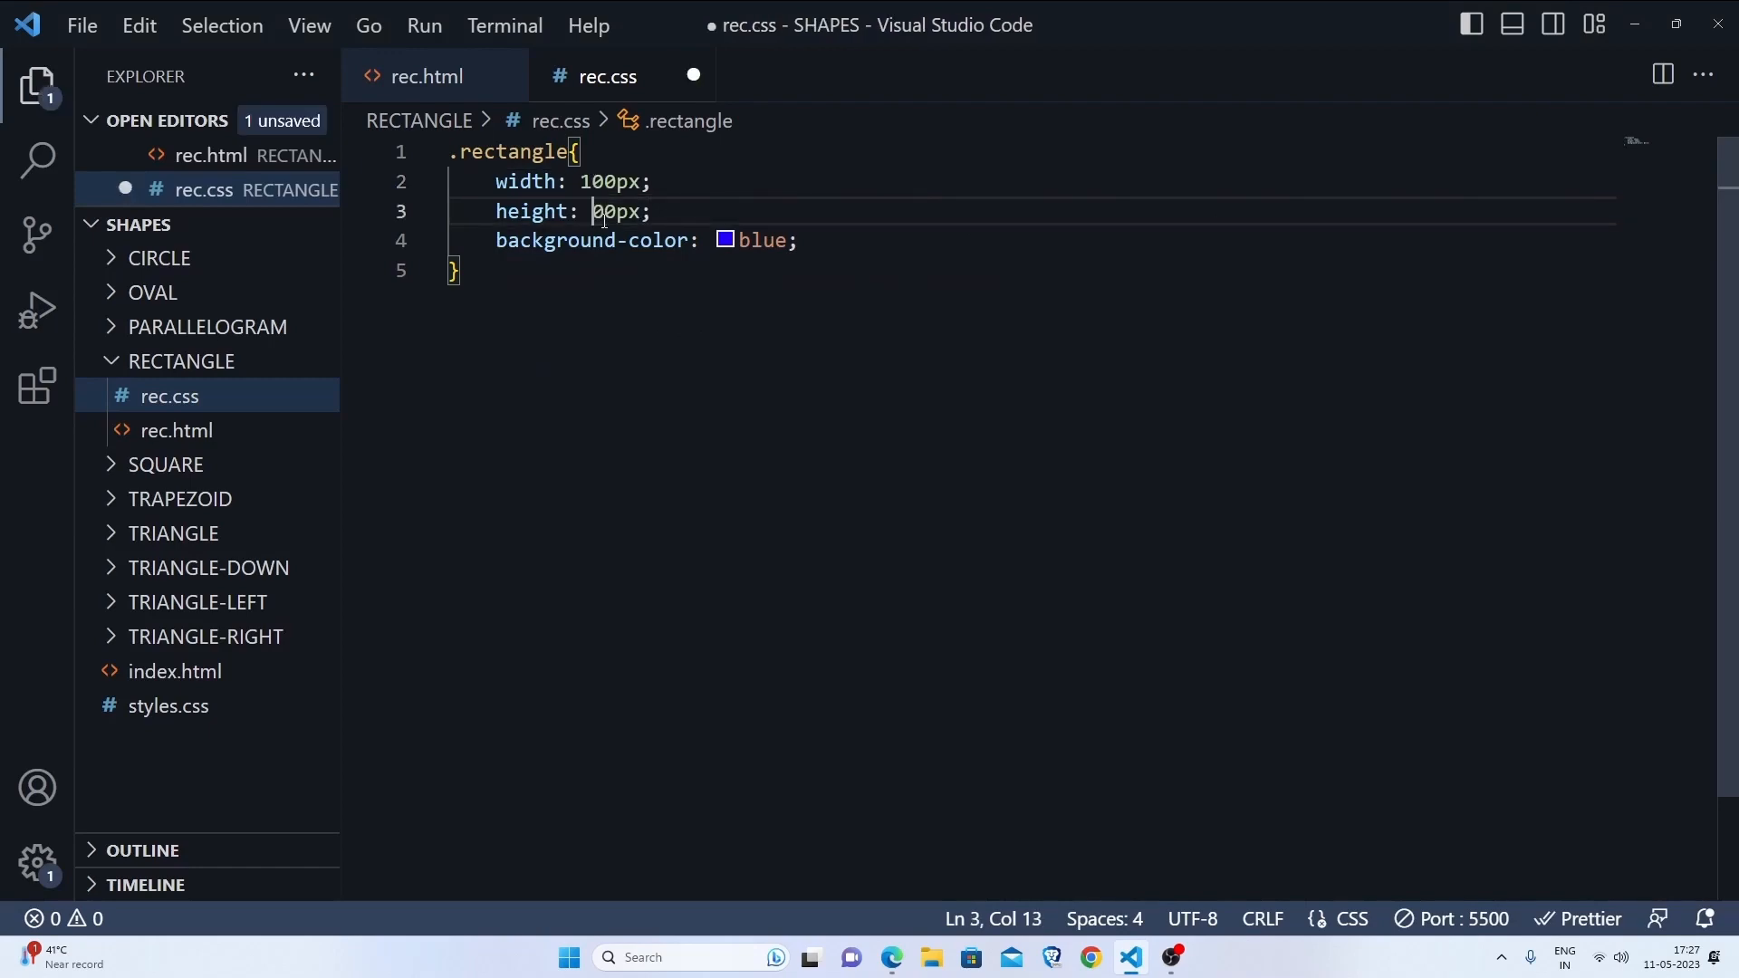
# Step: Edit the .rectangle rule to height 100px and width 200px
pyautogui.write('1')
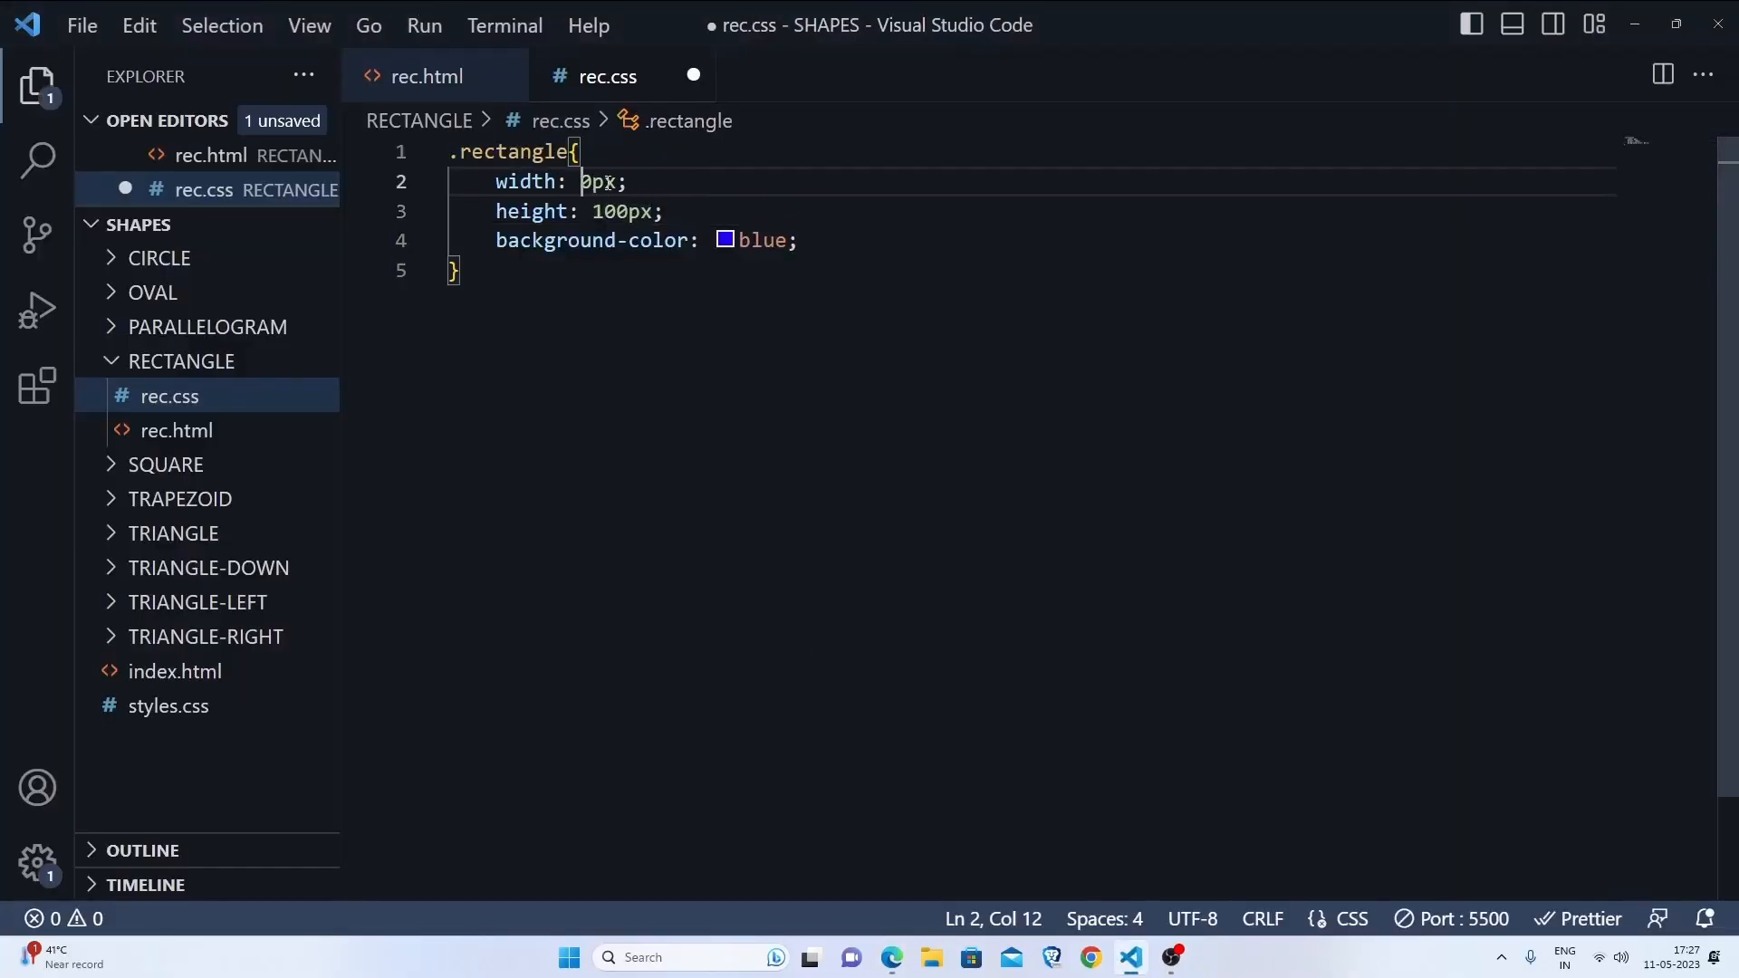
pyautogui.write('20')
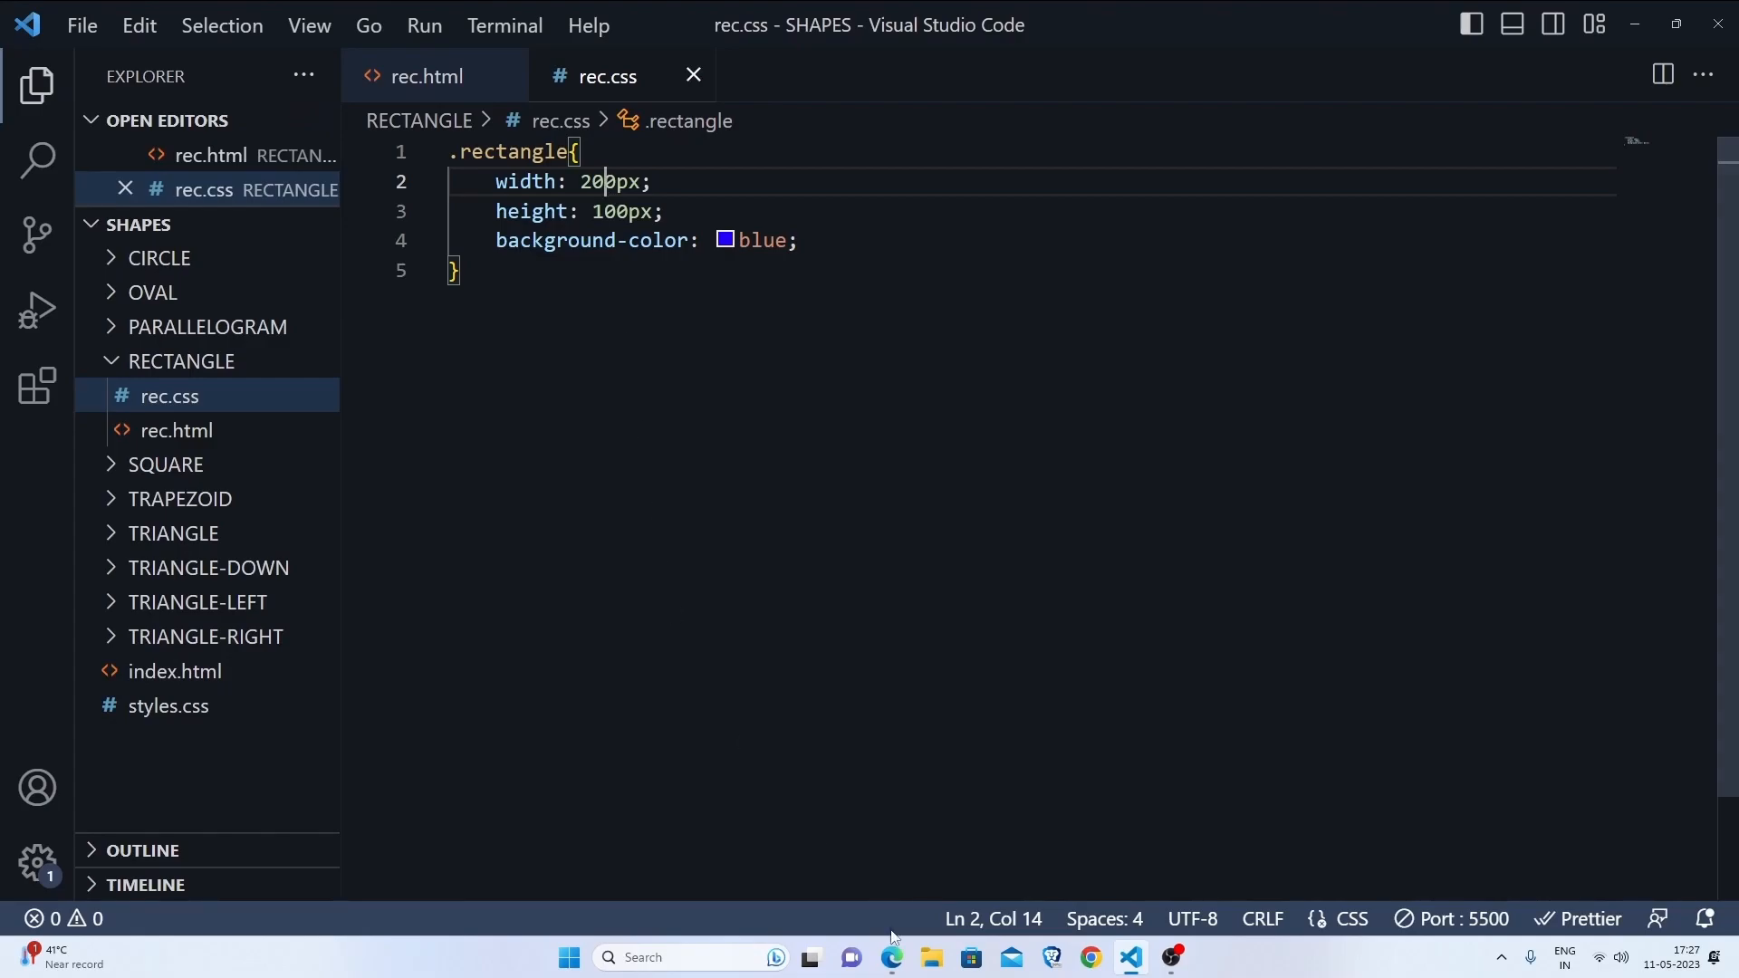